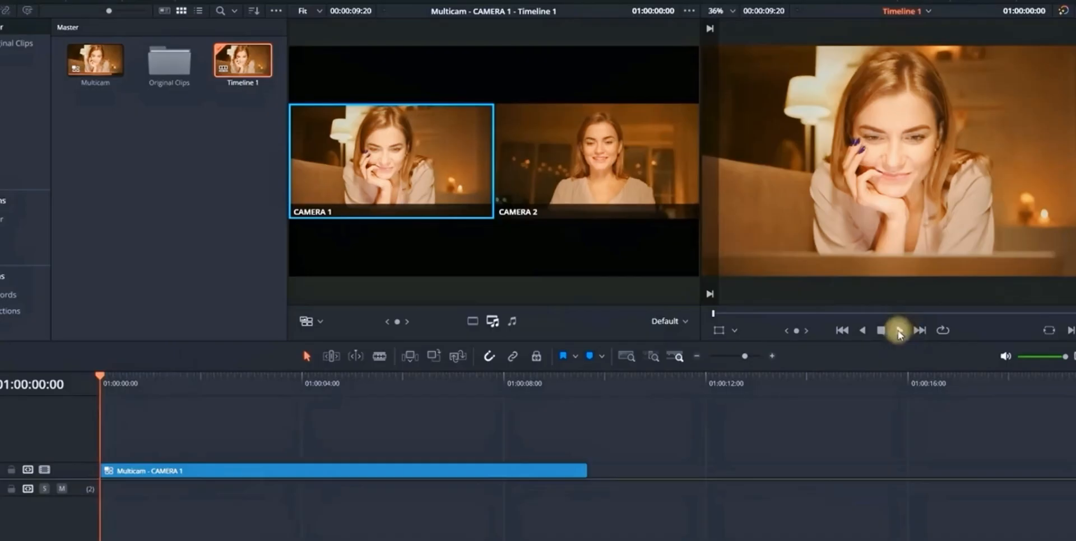
Play the multicam timeline and select the logo image in the viewer for keyframing.
click(595, 159)
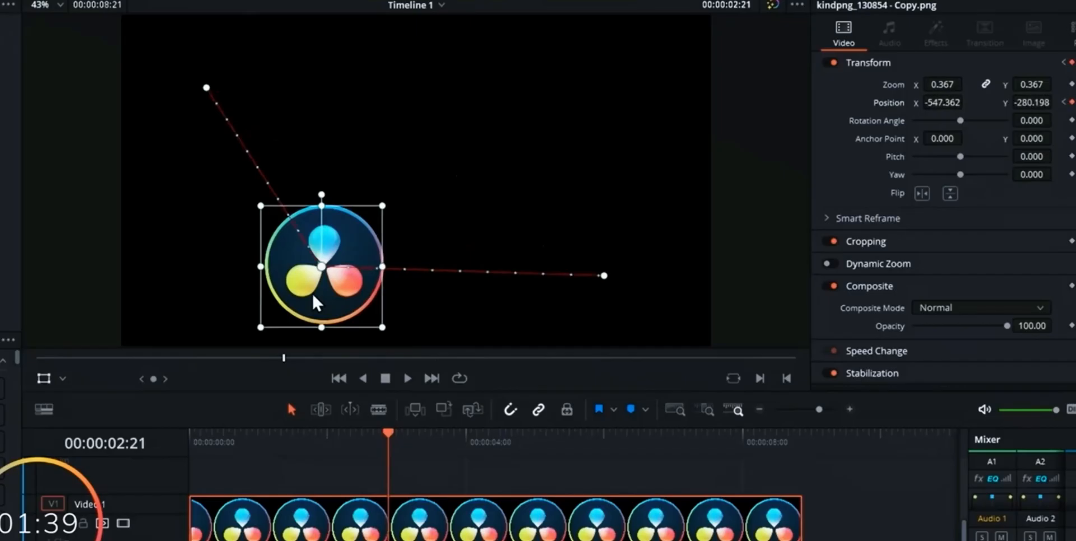
click(259, 433)
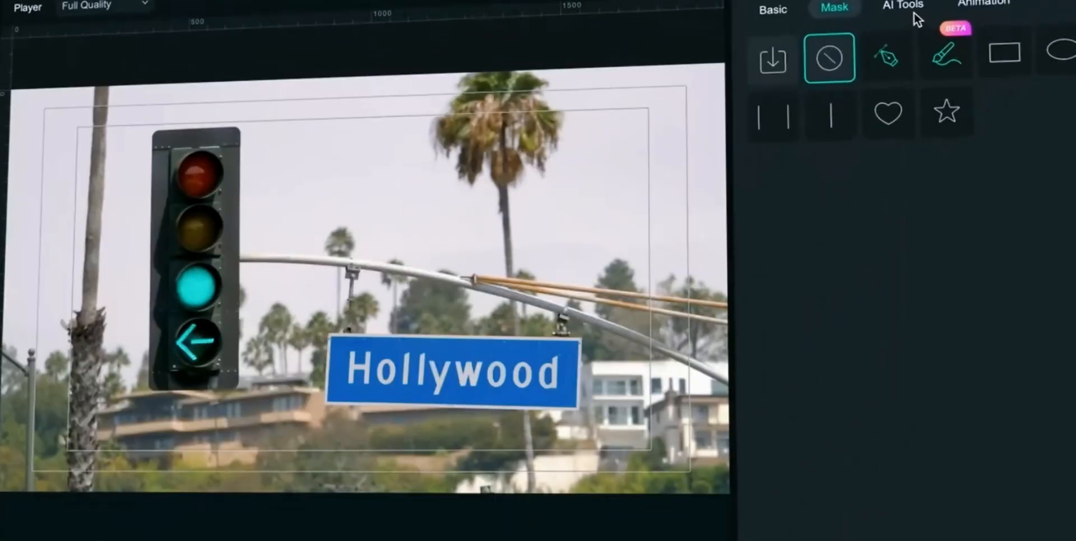
Enable Planar Tracking with the Advanced tracker in the clip's AI Tools.
click(901, 6)
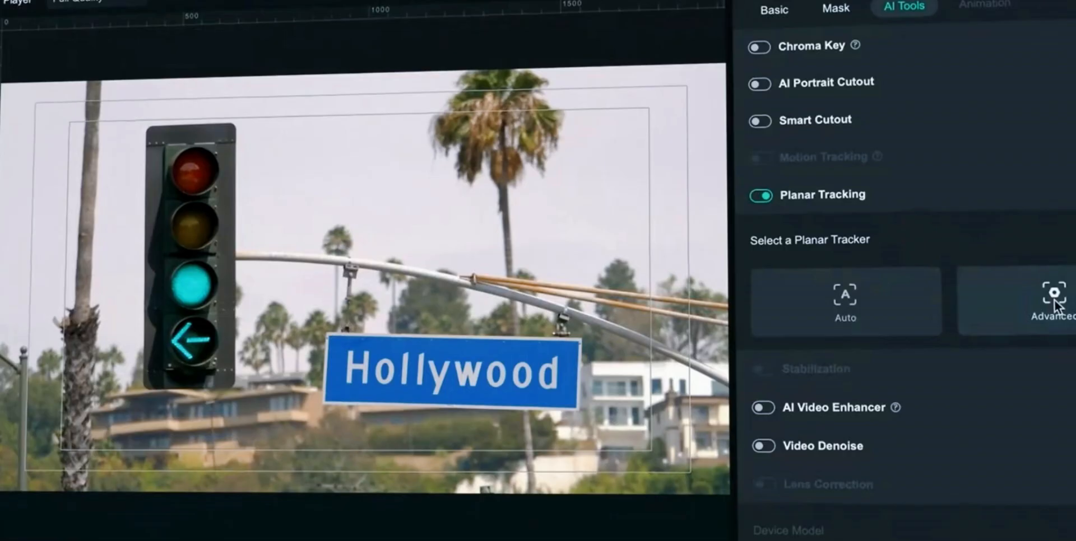
click(1050, 302)
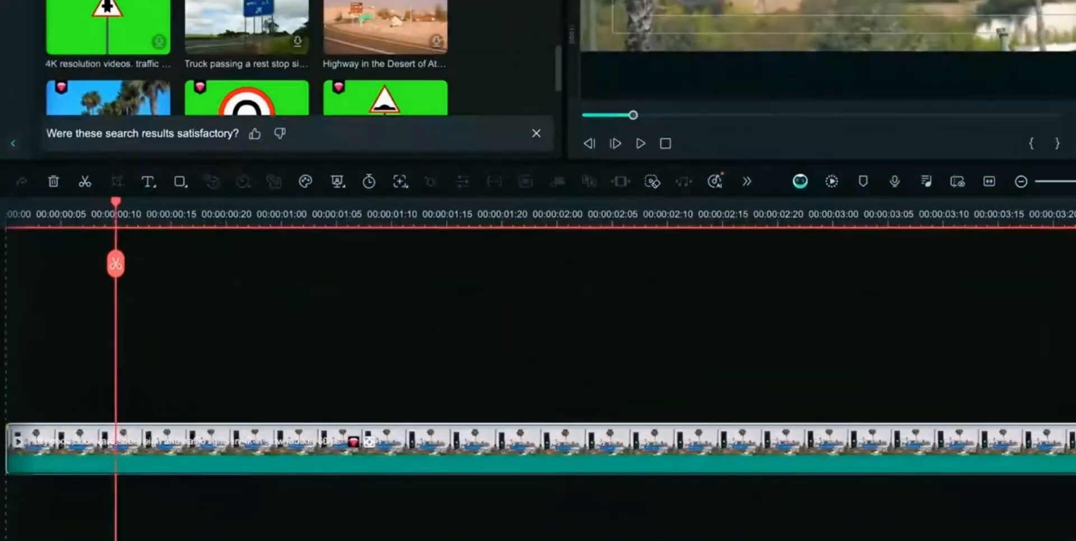
click(666, 213)
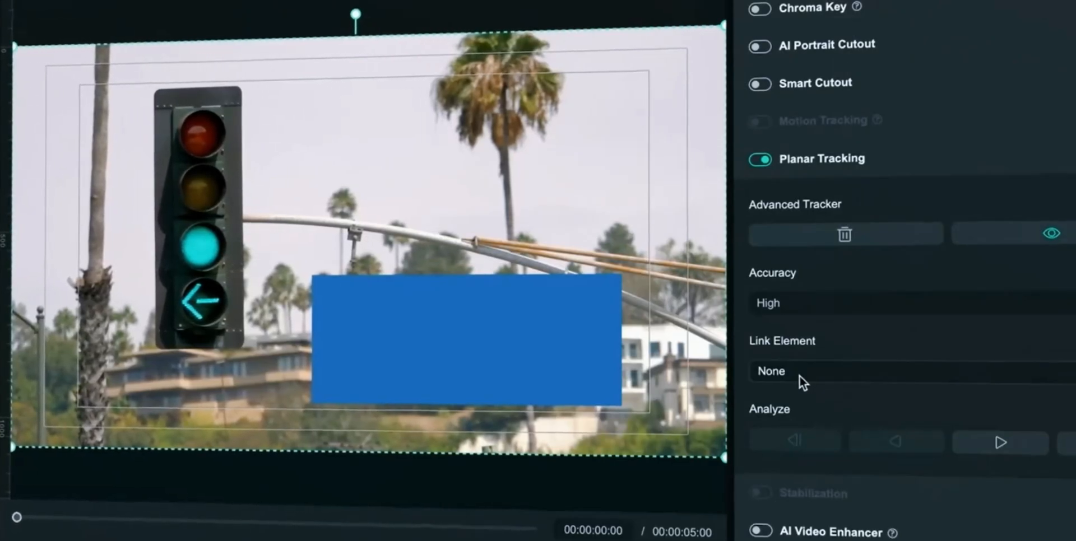
Fit the blue rectangle shape over the Hollywood sign using its handles.
click(782, 371)
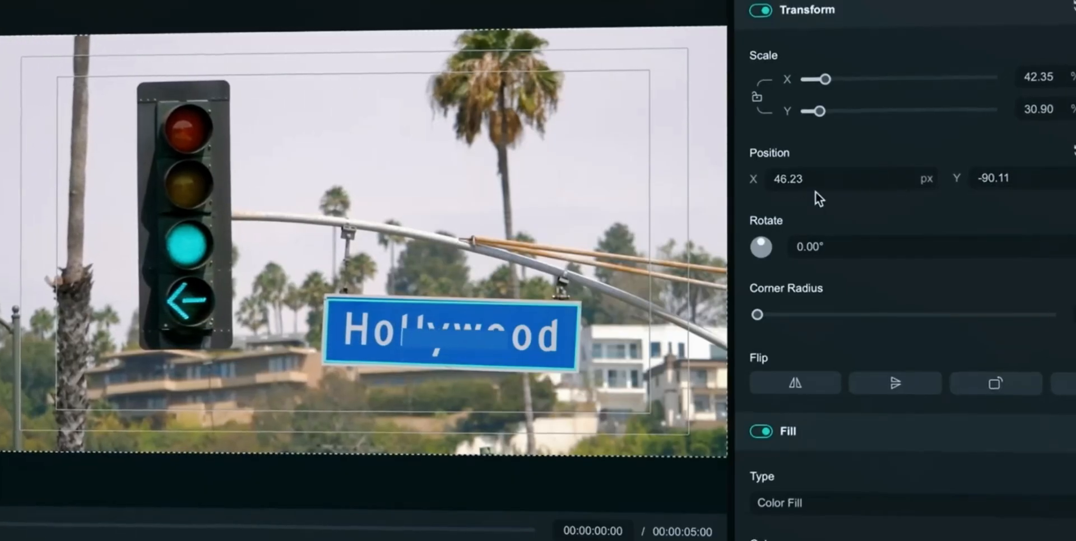
drag(814, 111, 863, 112)
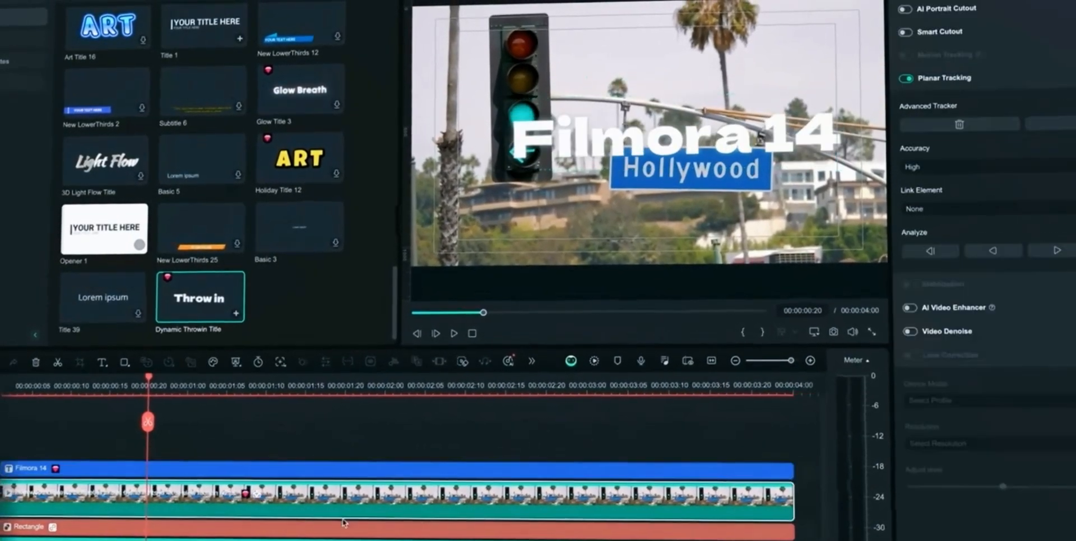
Link the Dynamic Throwin Title to the planar tracker via the Link Element list.
click(981, 210)
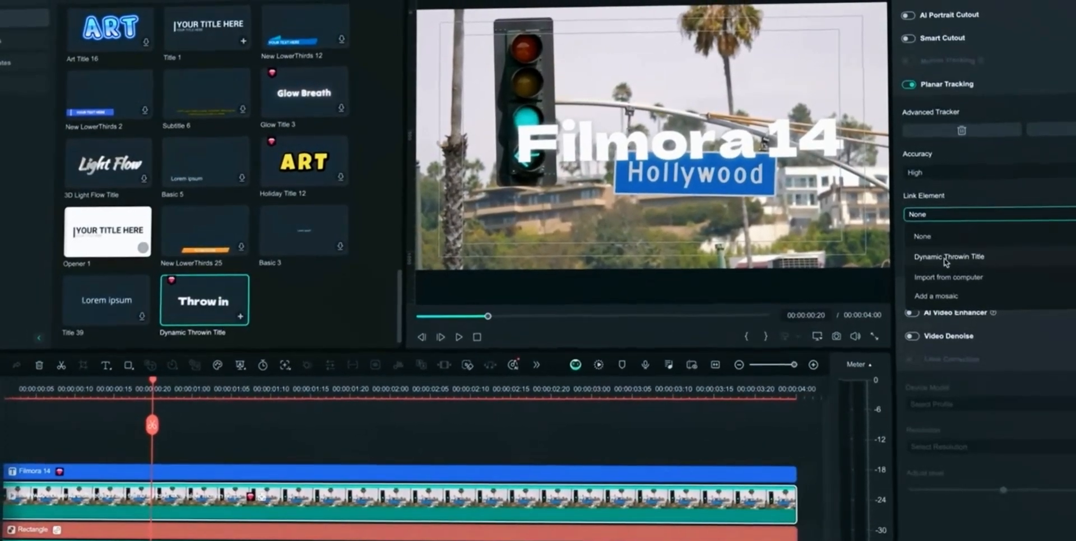
click(949, 255)
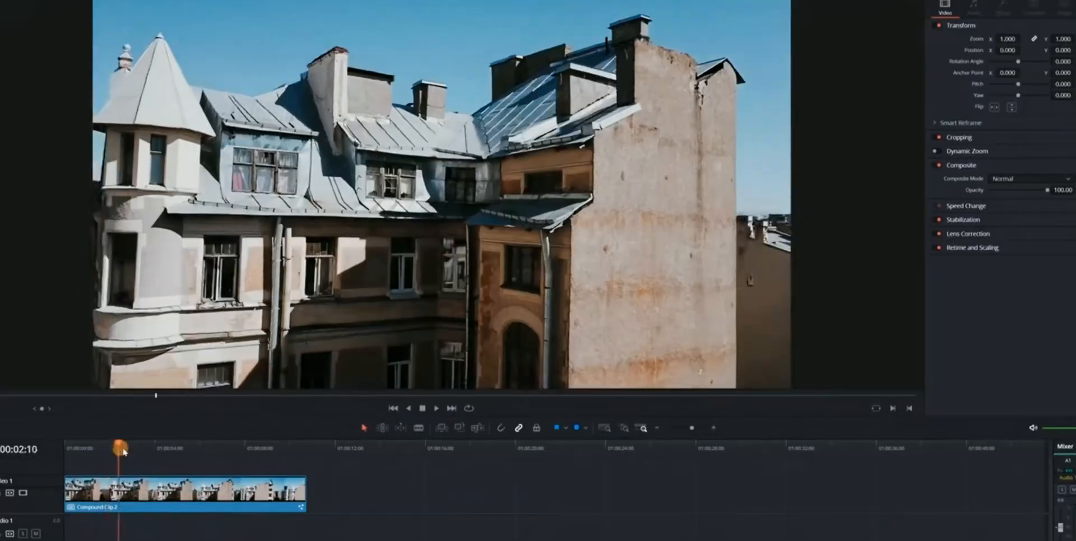
Scrub through the building clip and search the Fusion tools library for Planar Tracker.
drag(120, 447, 166, 469)
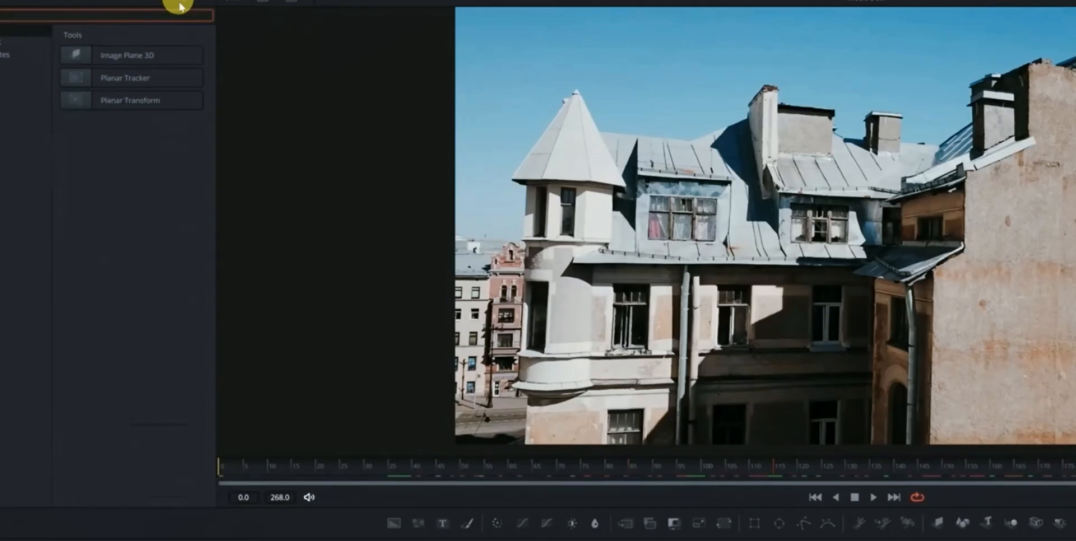
click(126, 77)
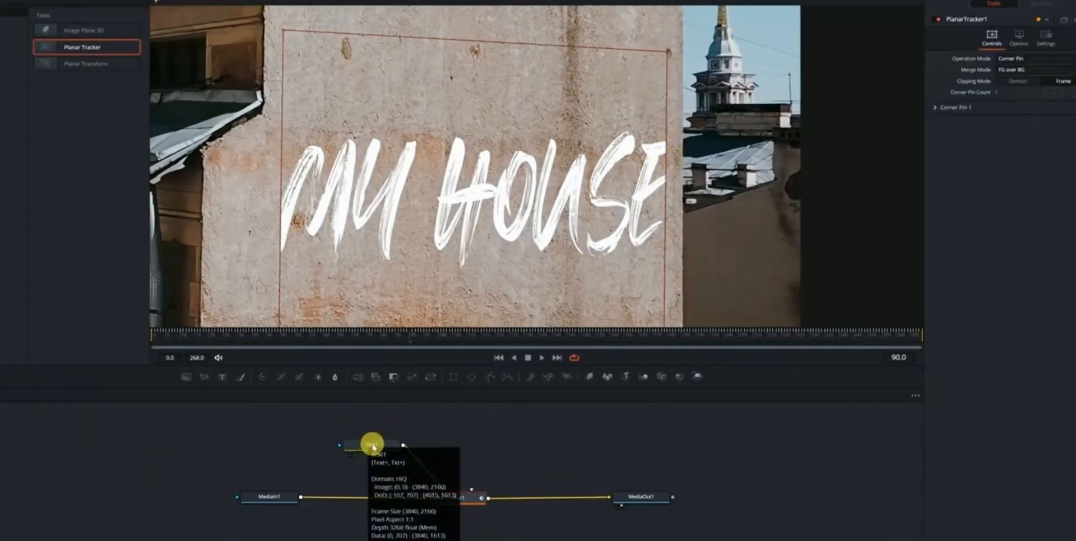
Connect Text1 to PlanarTracker1 and add a Shader tool to the node graph.
click(371, 443)
text(SHAD)
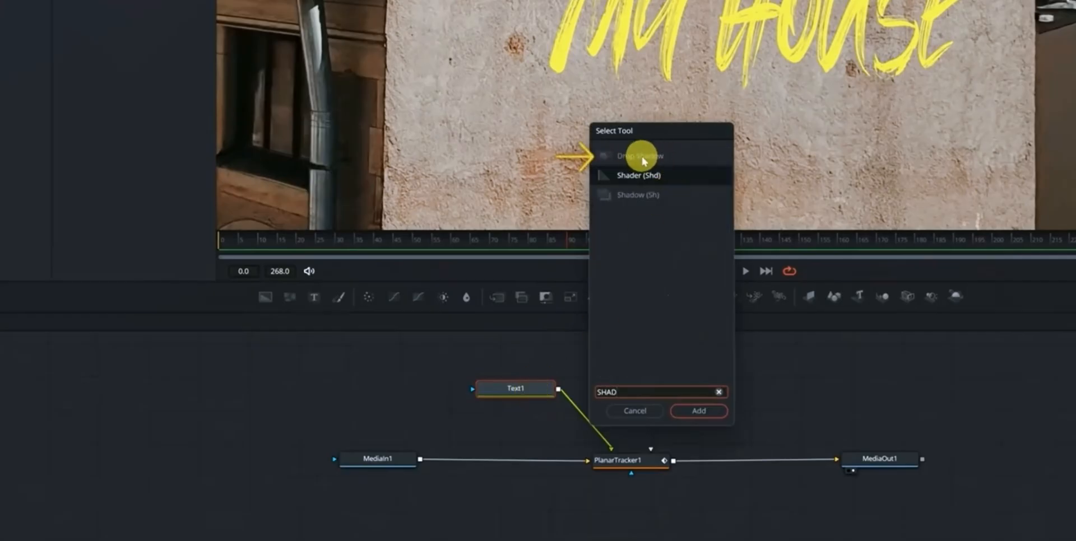
click(698, 411)
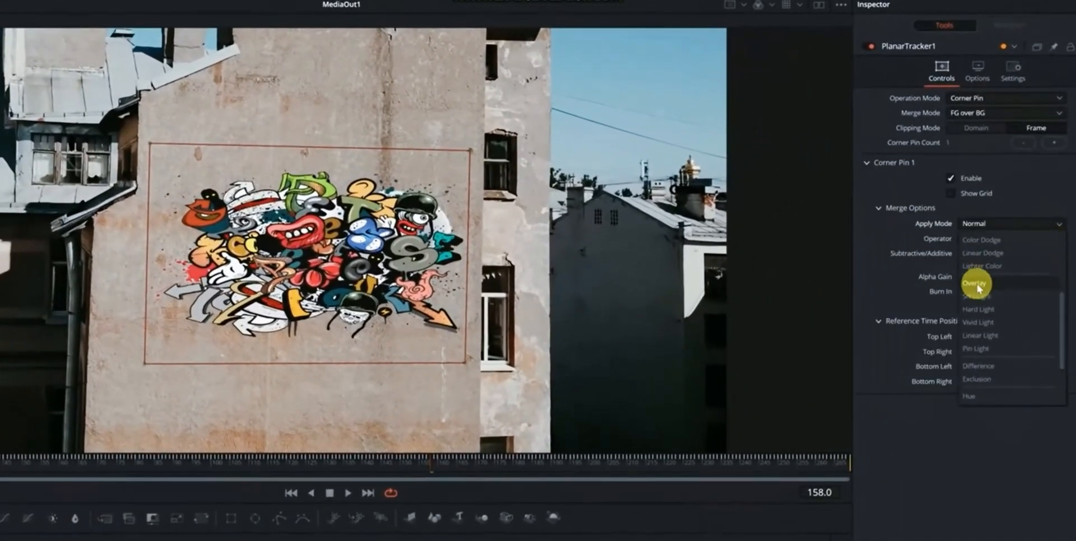
Set PlanarTracker1's Merge Apply Mode to Overlay for the graffiti.
click(975, 284)
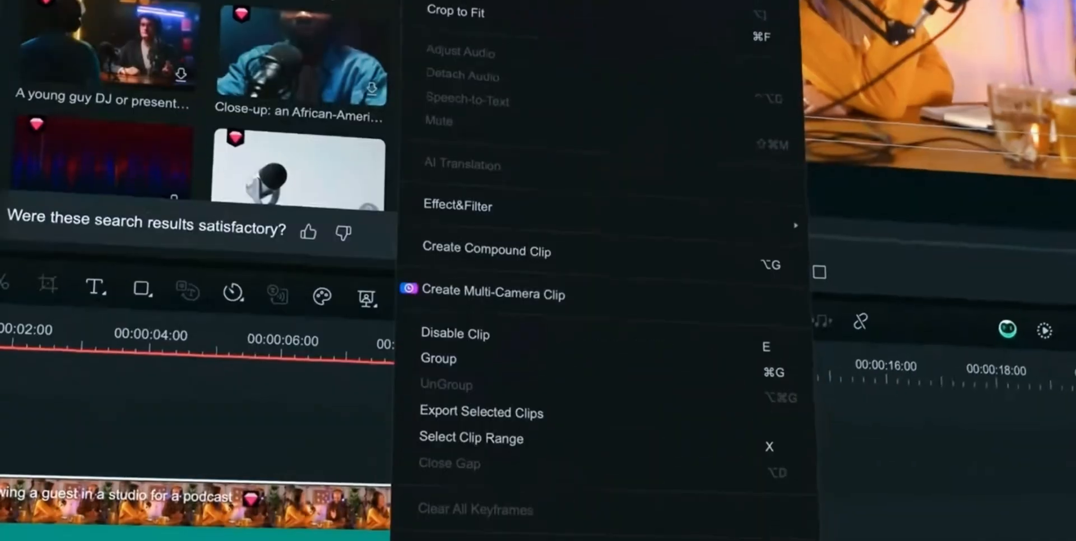
Create an audio-synced multi-camera clip named My Podcast from the podcast clips.
click(492, 293)
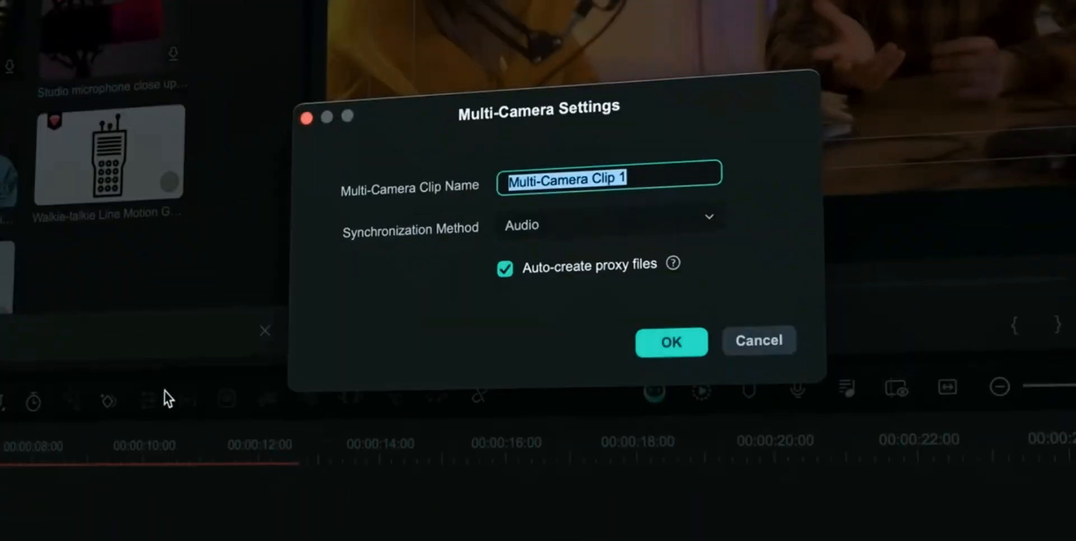
text(My Podcast)
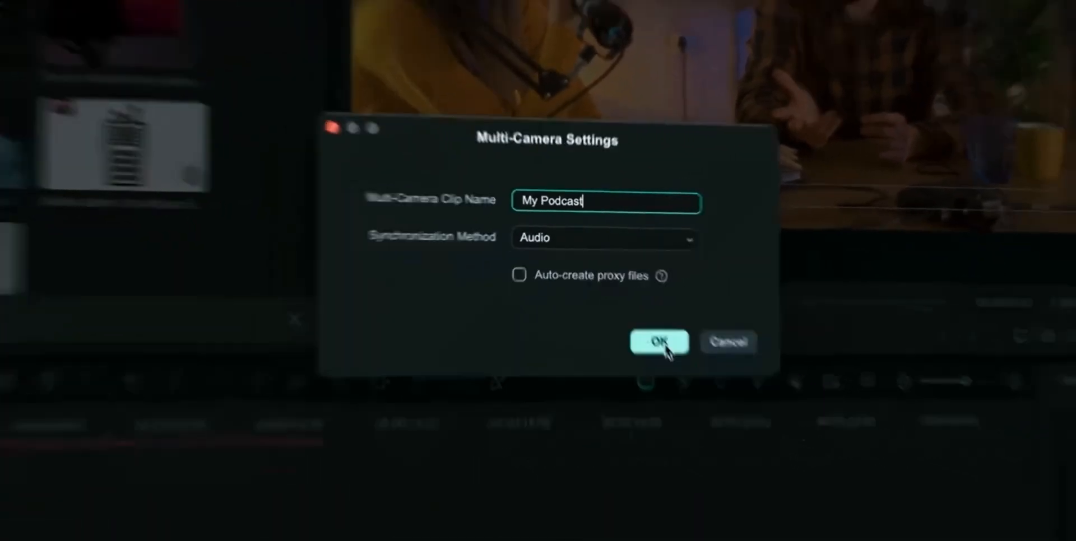
click(658, 342)
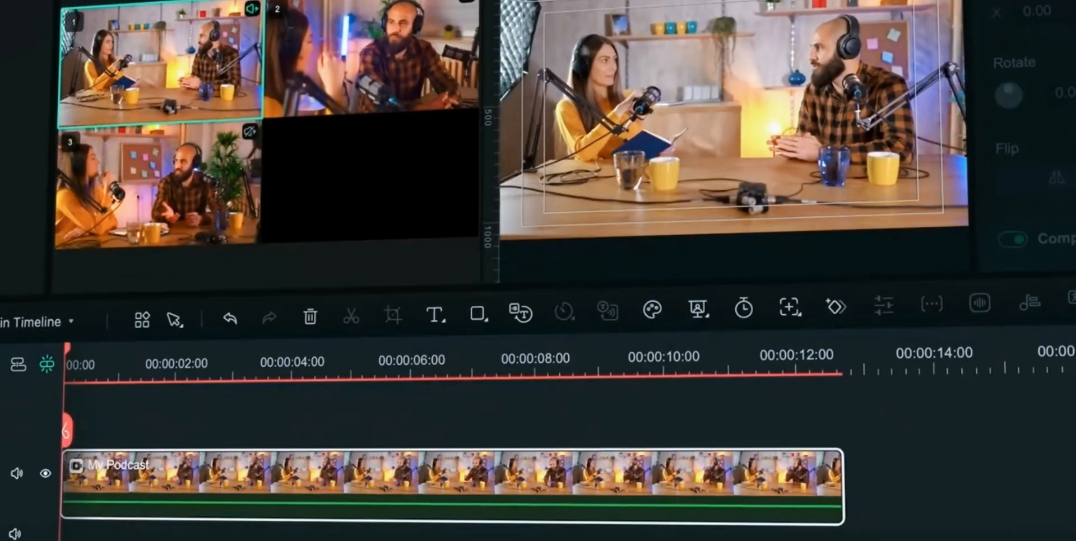
Switch the multicam view to camera angle 1 and cut to it.
click(132, 363)
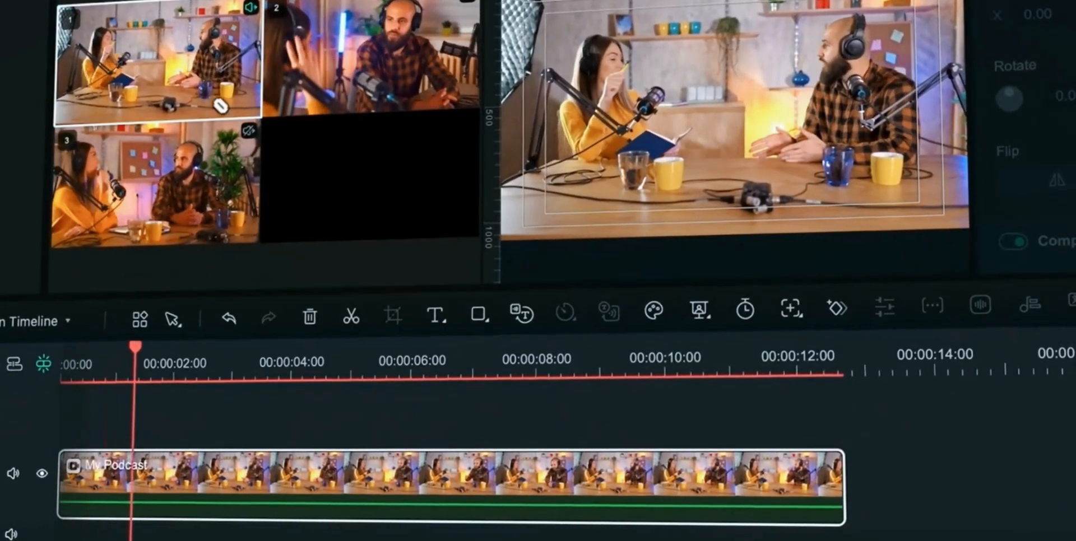
click(351, 316)
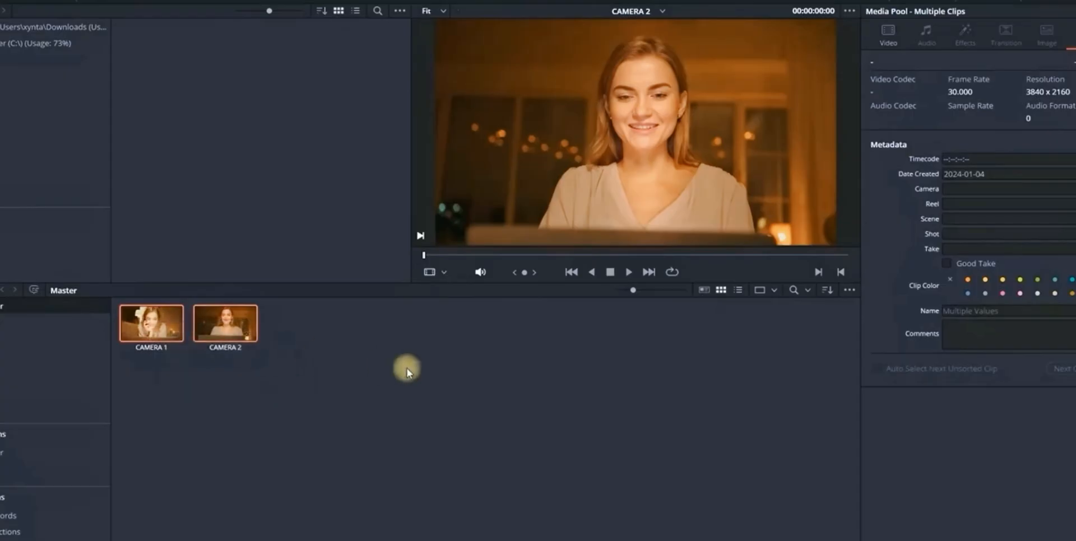
Create a multicam clip from CAMERA 1 and CAMERA 2 with default settings and open it.
right_click(150, 323)
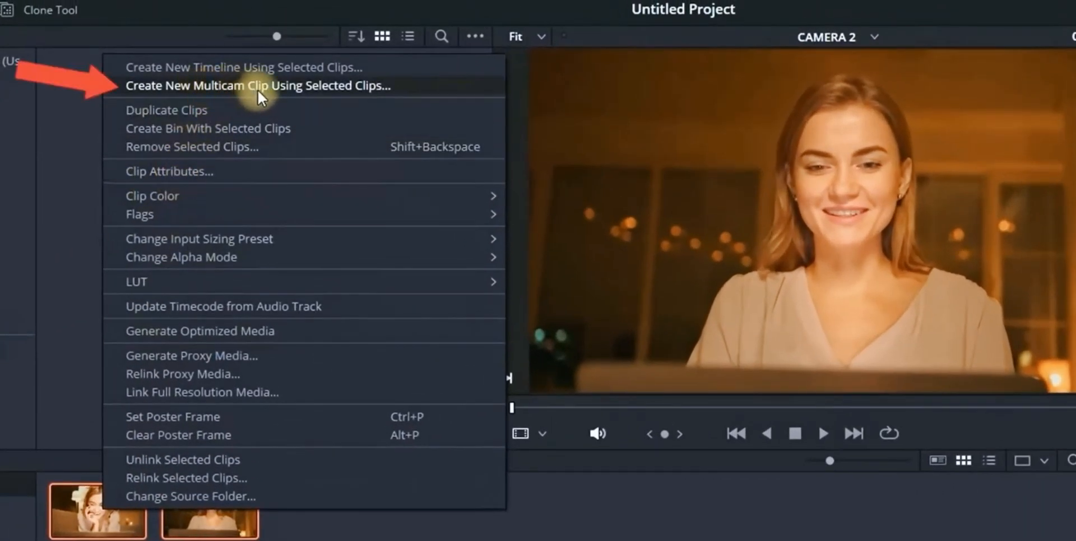
click(258, 85)
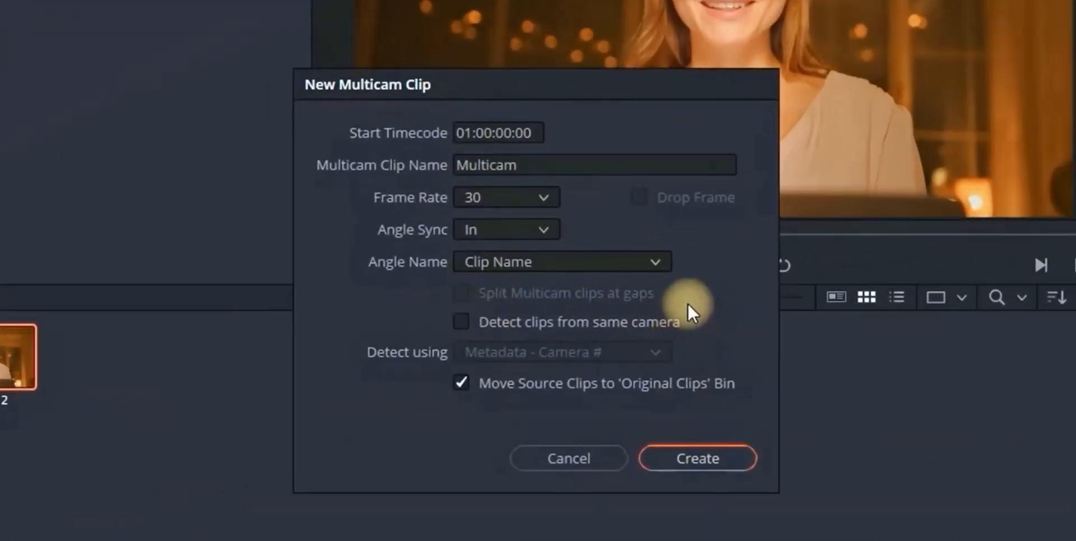
click(696, 457)
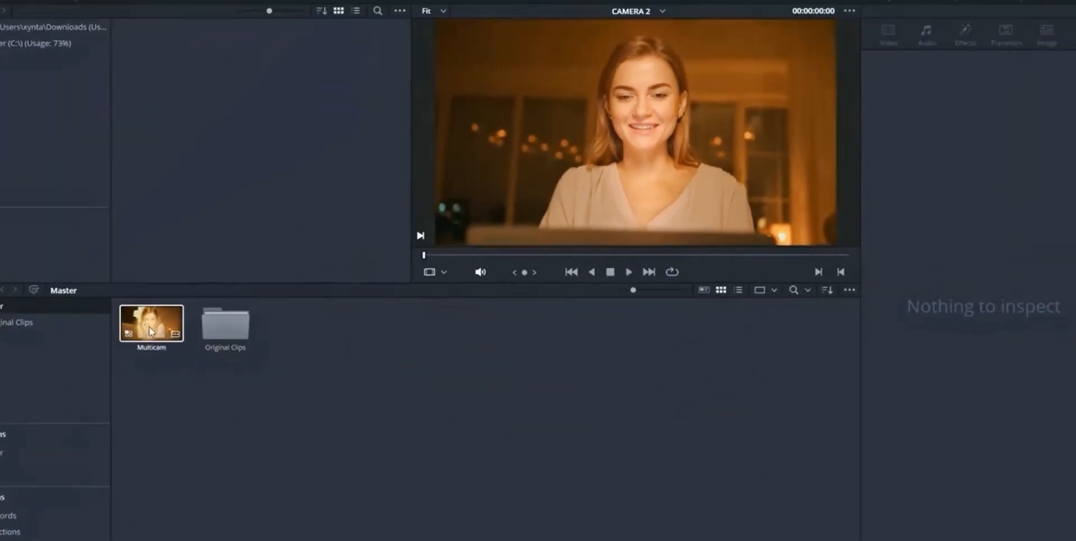
double_click(224, 324)
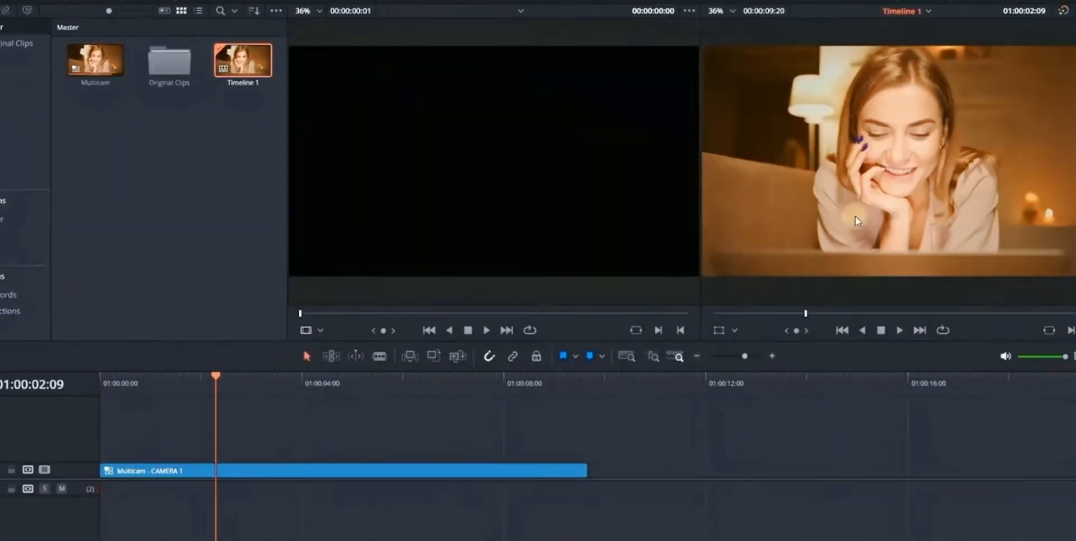
mouse_move(957, 171)
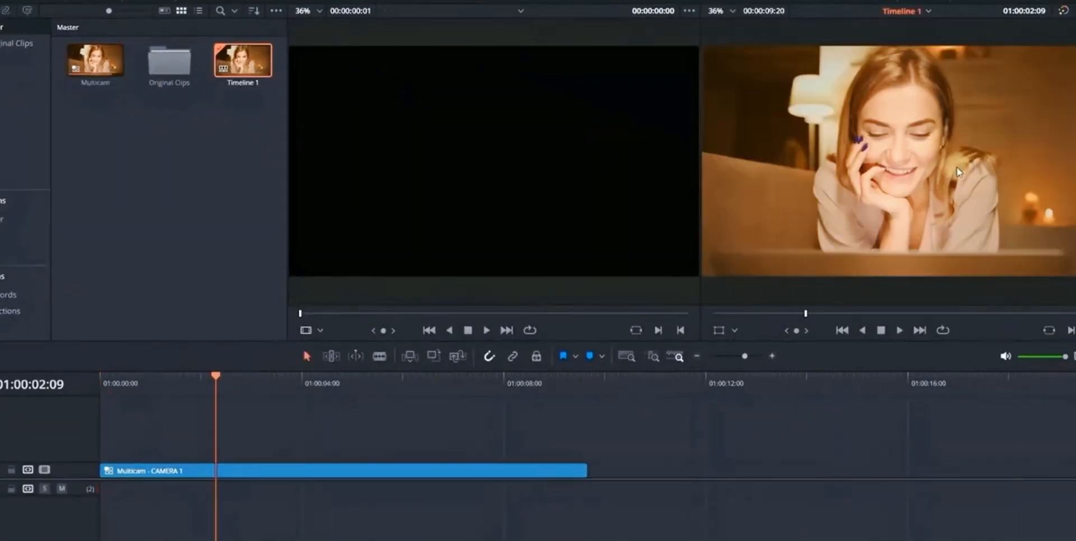
Set the source viewer mode to Multicam and play the timeline with both angles shown.
click(311, 329)
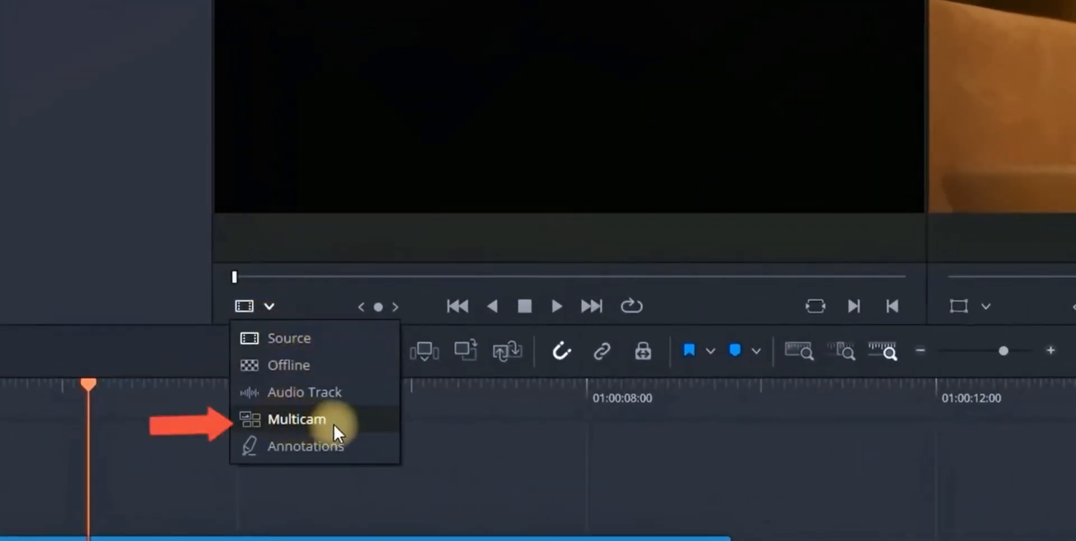
click(296, 420)
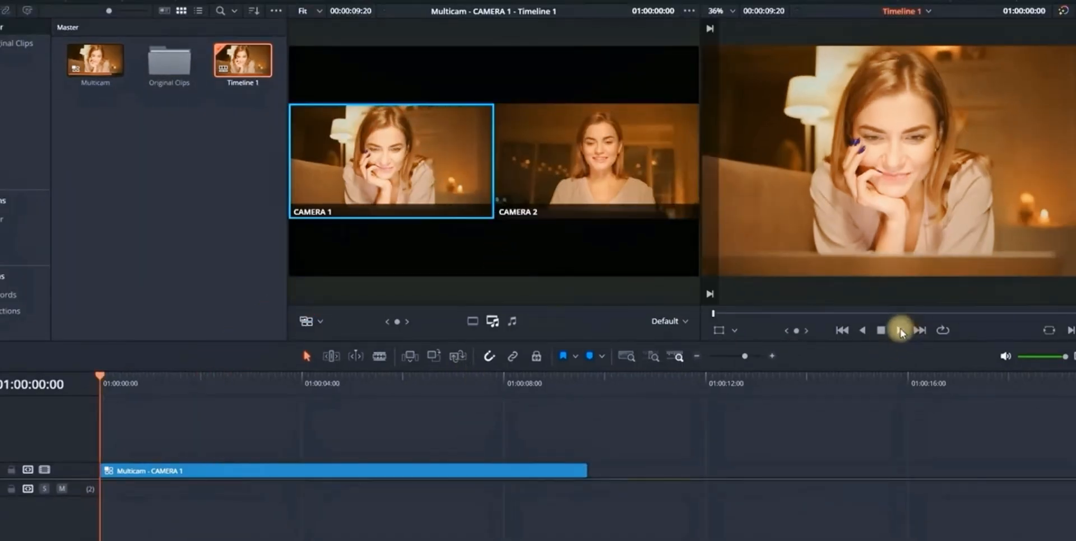
click(898, 329)
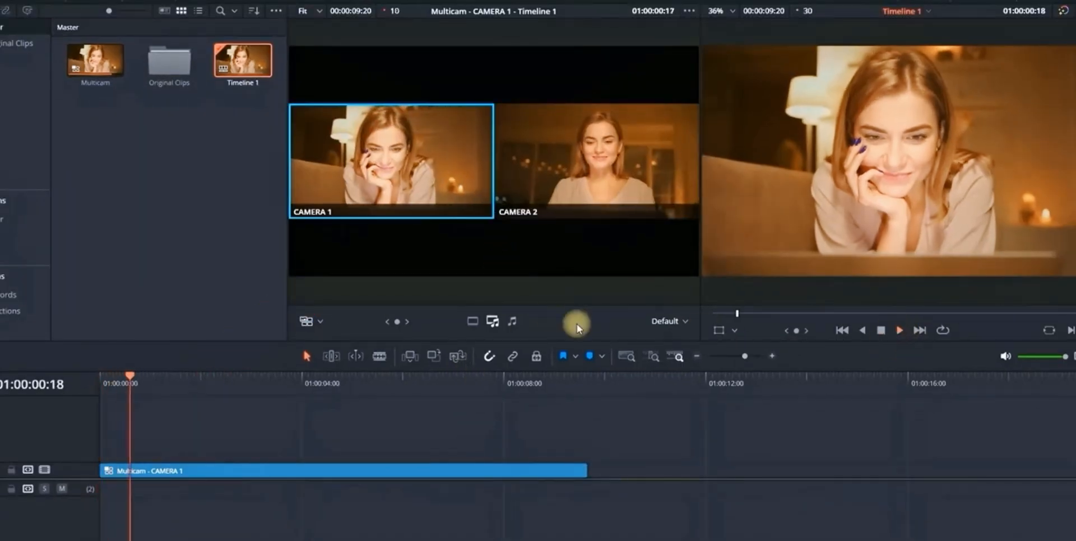
click(594, 159)
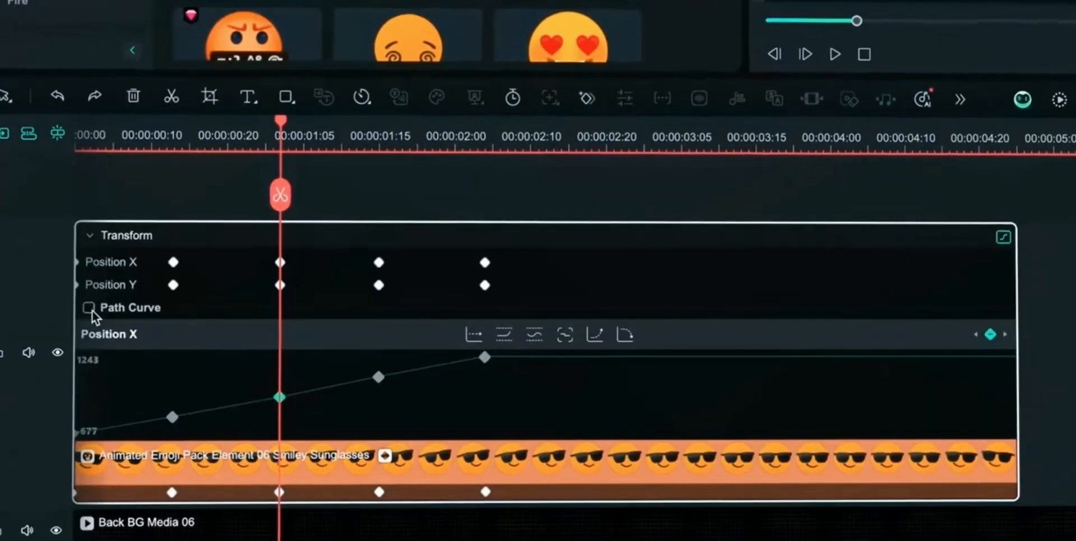
Enable Path Curve so the emoji's position keyframes follow a curved motion path.
click(88, 307)
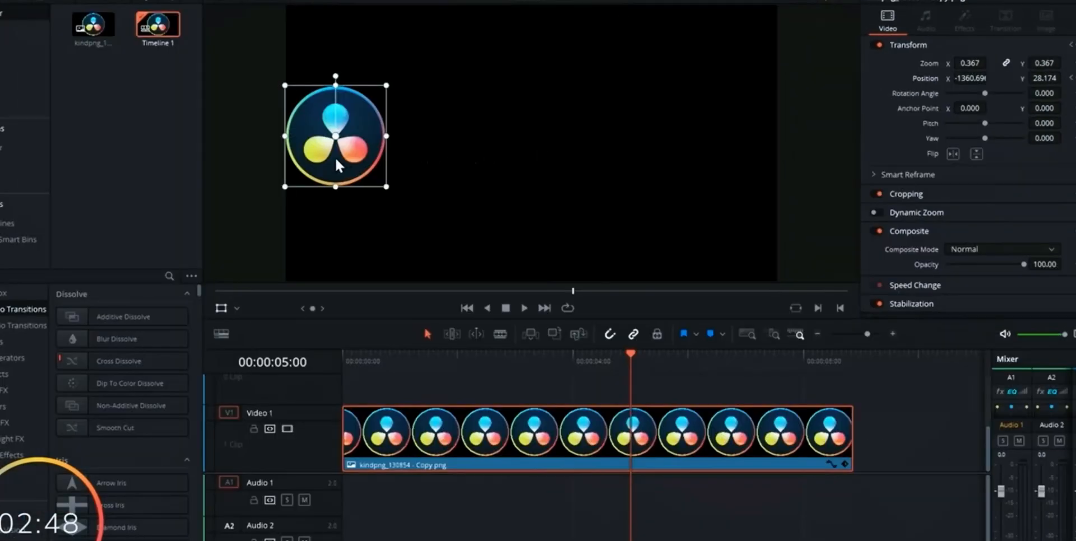
Drag the logo toward the upper left of the frame and return the playhead to about one second.
drag(335, 136, 592, 135)
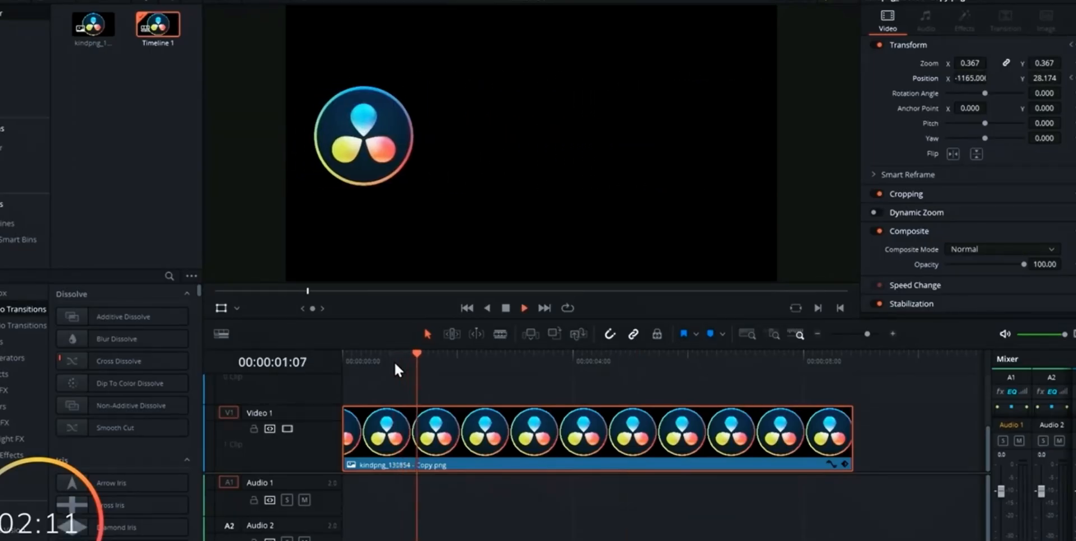
drag(417, 354, 578, 354)
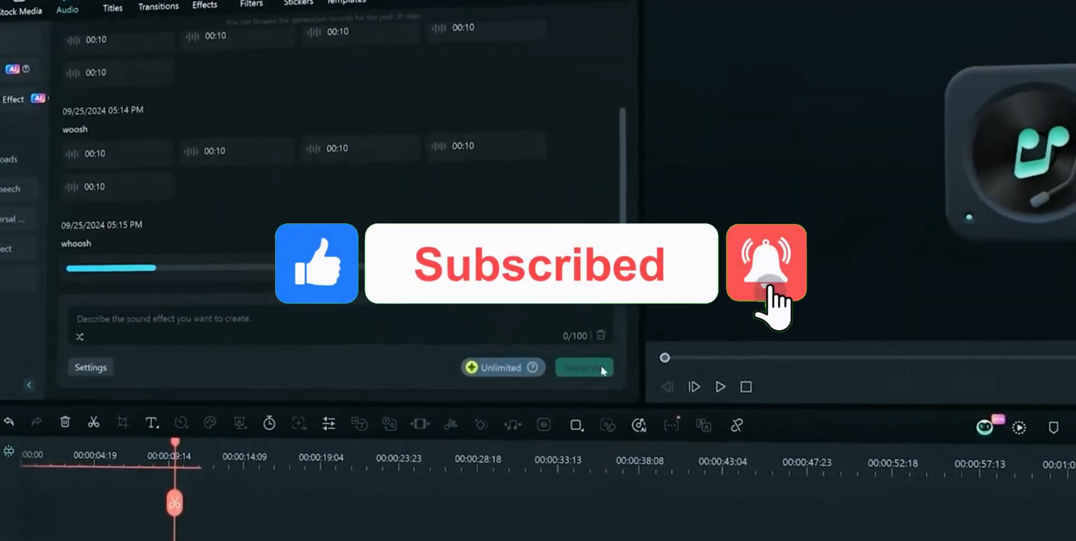
In Audio > AI Sound Effect, describe the sound as 'rain' and generate it.
click(582, 368)
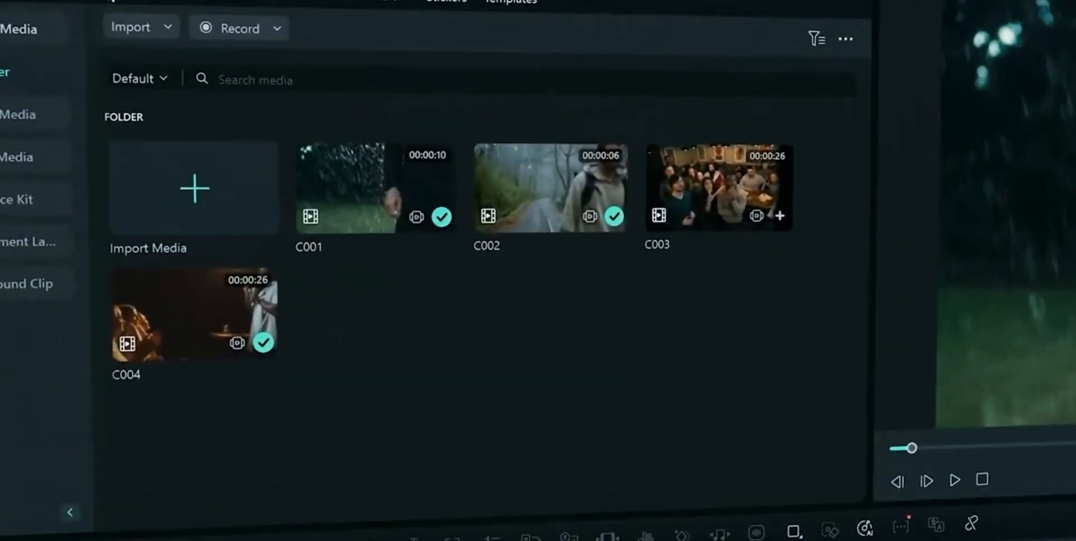
click(36, 197)
text(r)
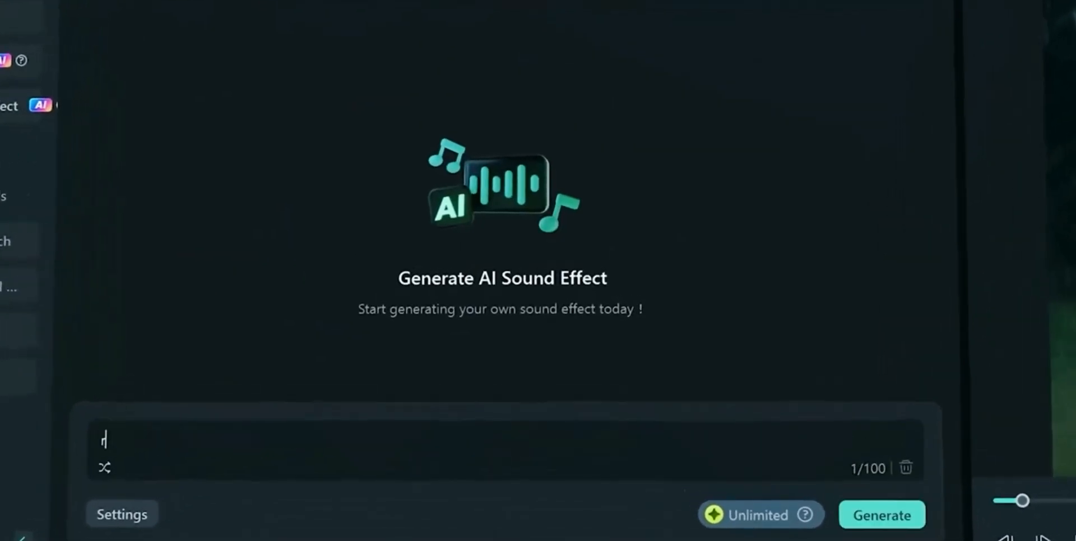
text(ain)
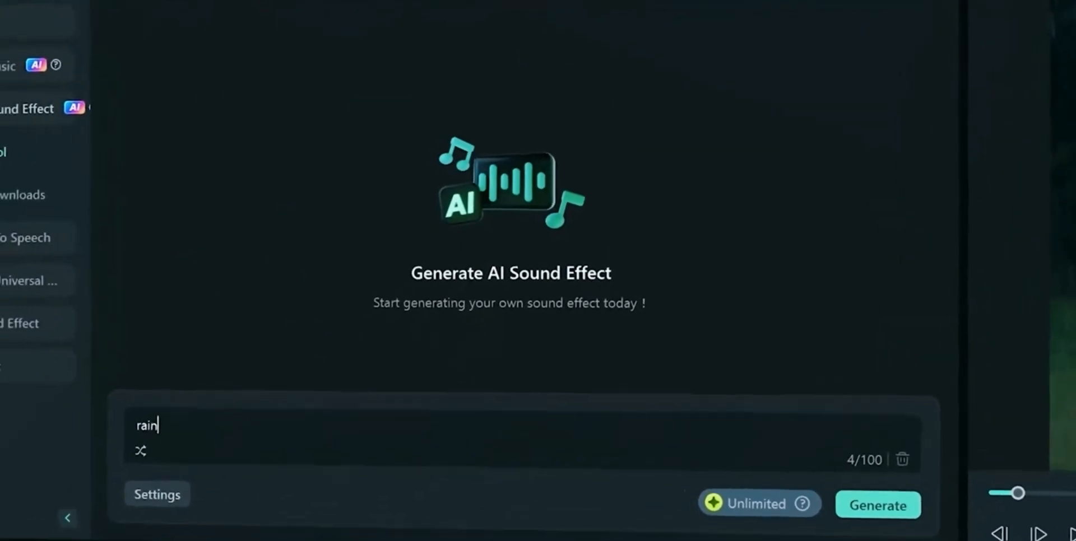
click(876, 505)
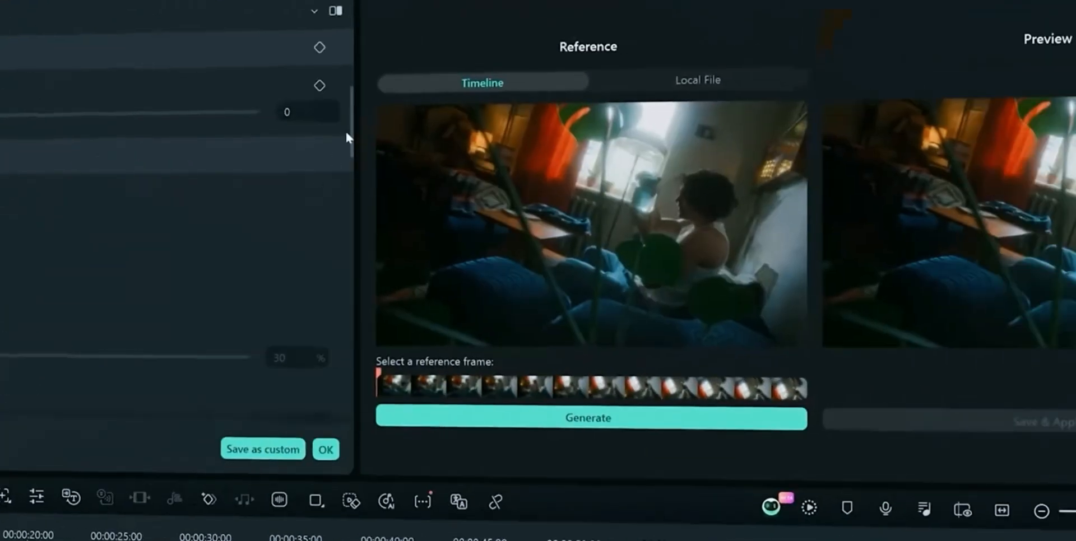
Choose the Timeline reference tab in Color Match to use a timeline frame as reference.
click(696, 81)
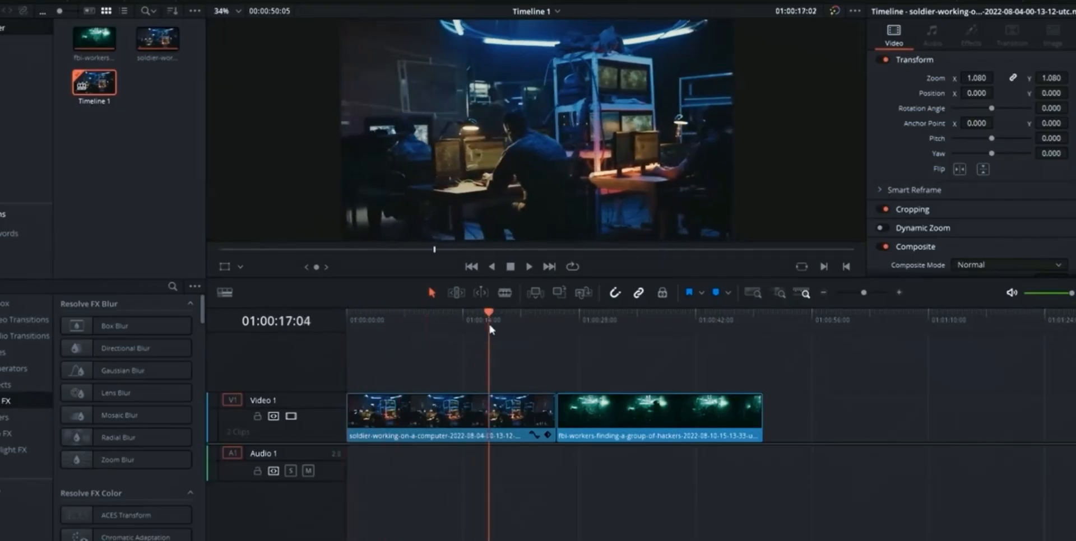
On the Color page, select clip 02 and bring up its Shot Match options.
click(575, 313)
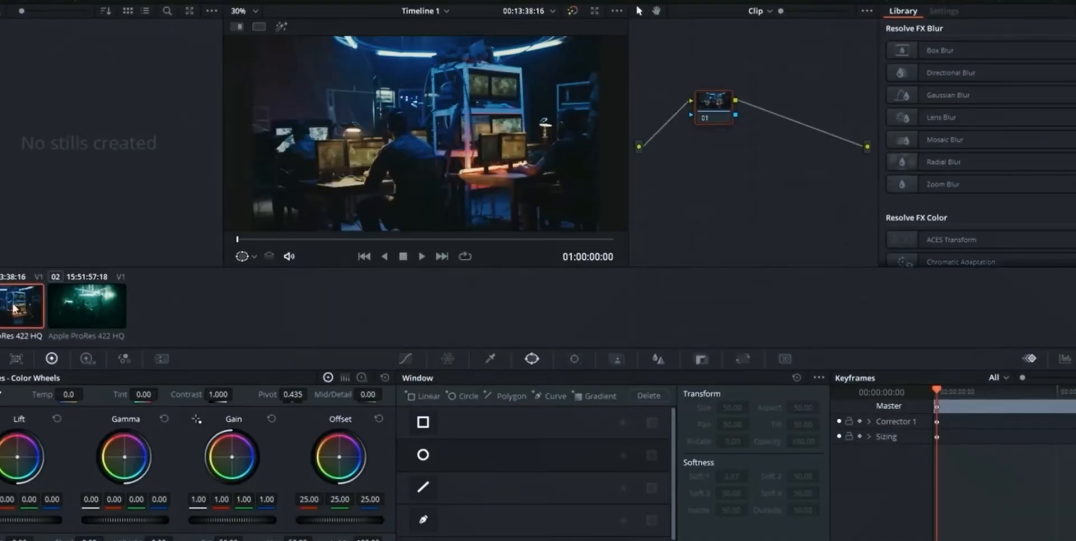
click(87, 307)
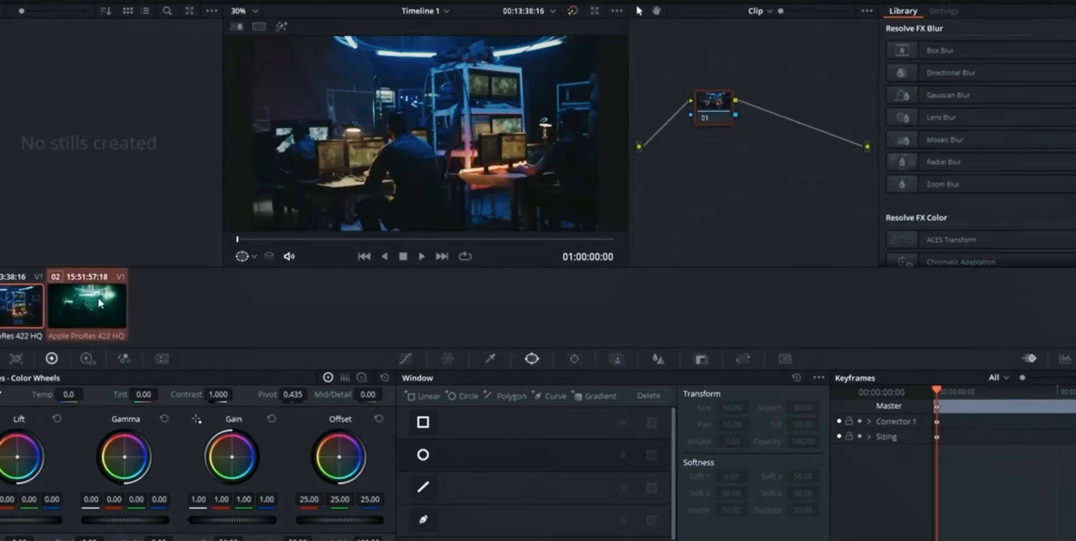
right_click(87, 305)
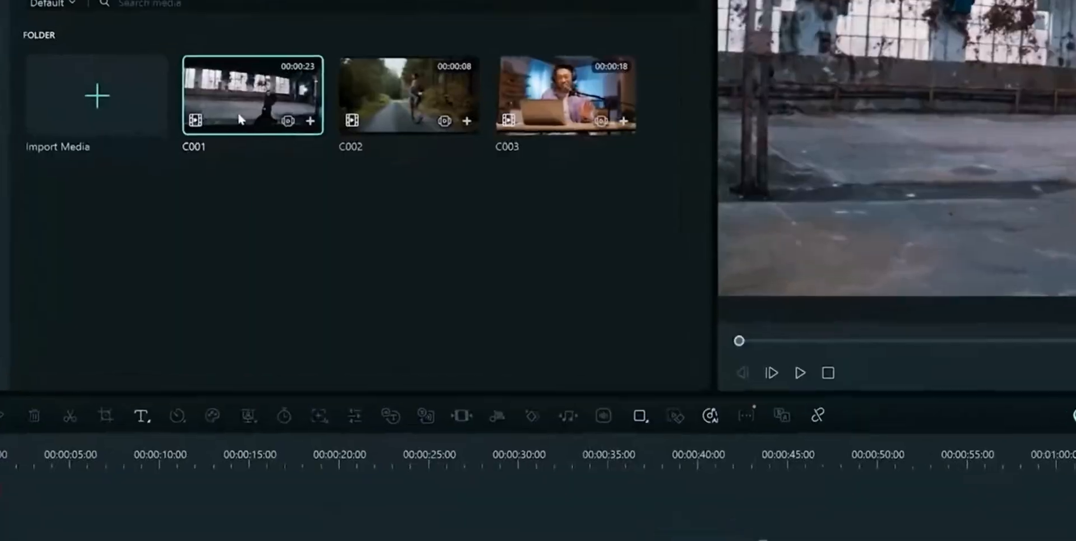
Start Auto Reframe on clip C001 with a 9:16 vertical aspect ratio.
right_click(240, 97)
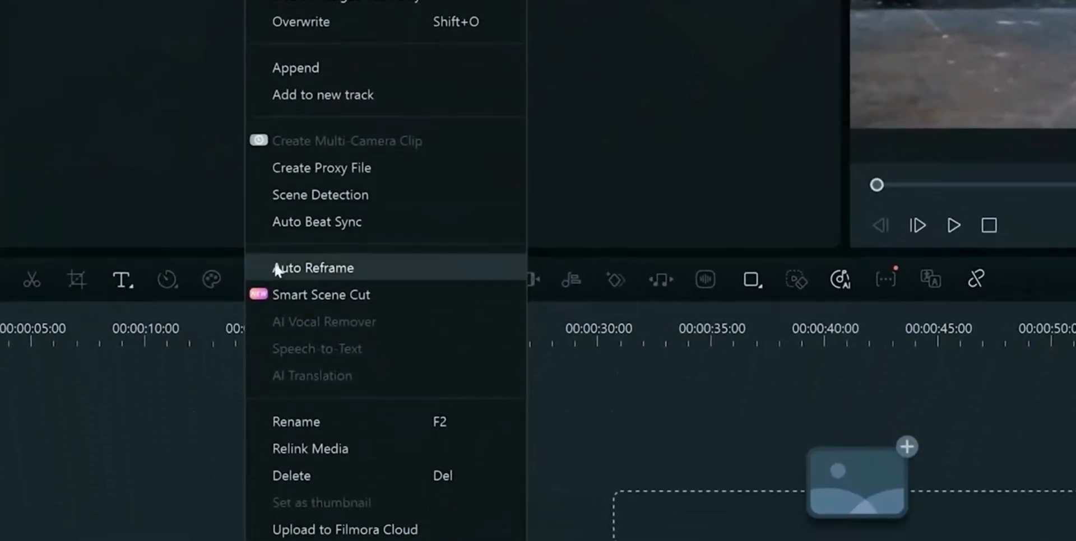
click(312, 268)
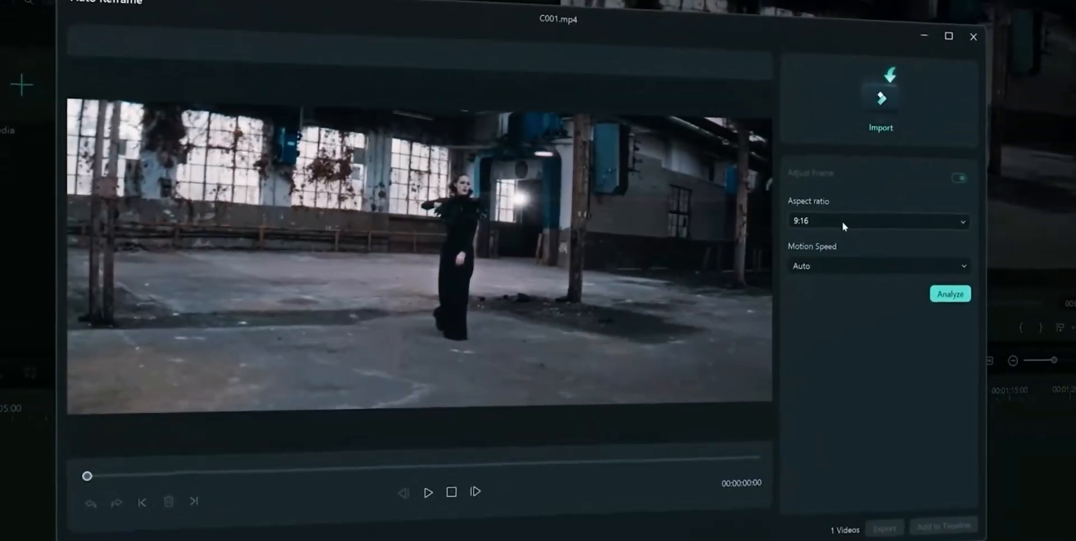
click(878, 221)
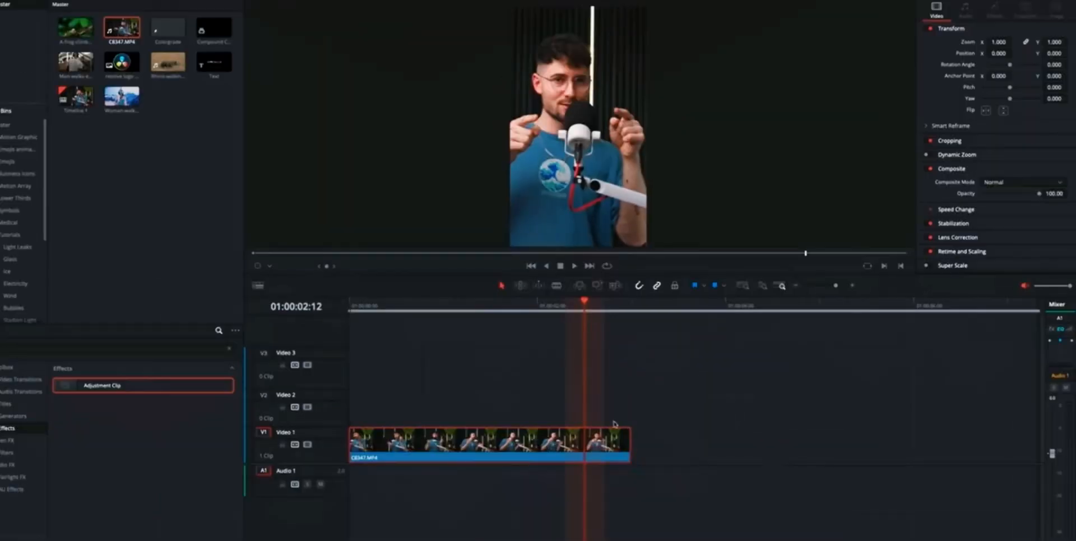
Select the presenter clip in the timeline for Smart Reframe to a vertical format.
click(952, 125)
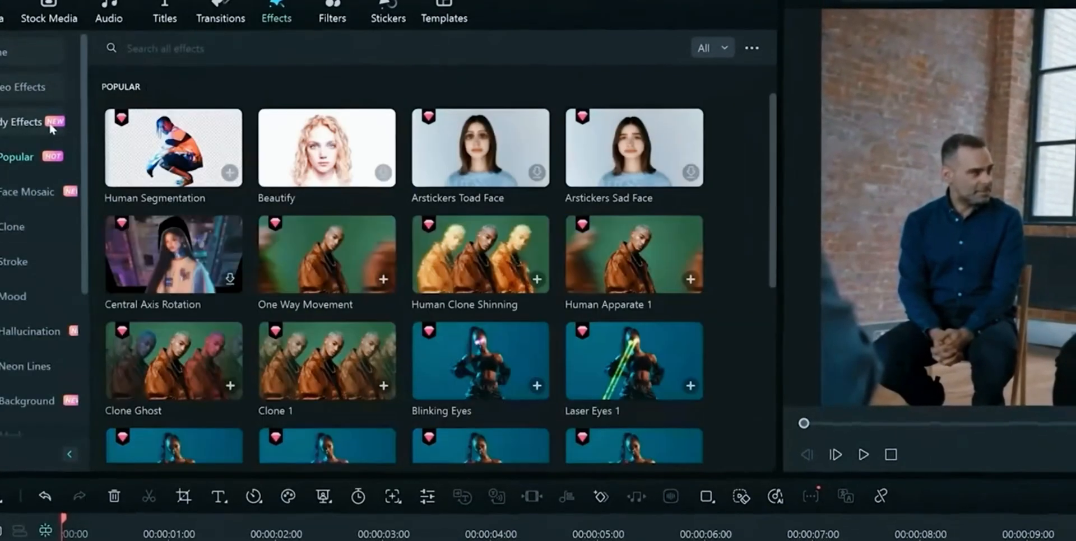
Apply Classic Mosaic from Face Mosaic effects and include the detected face.
click(26, 192)
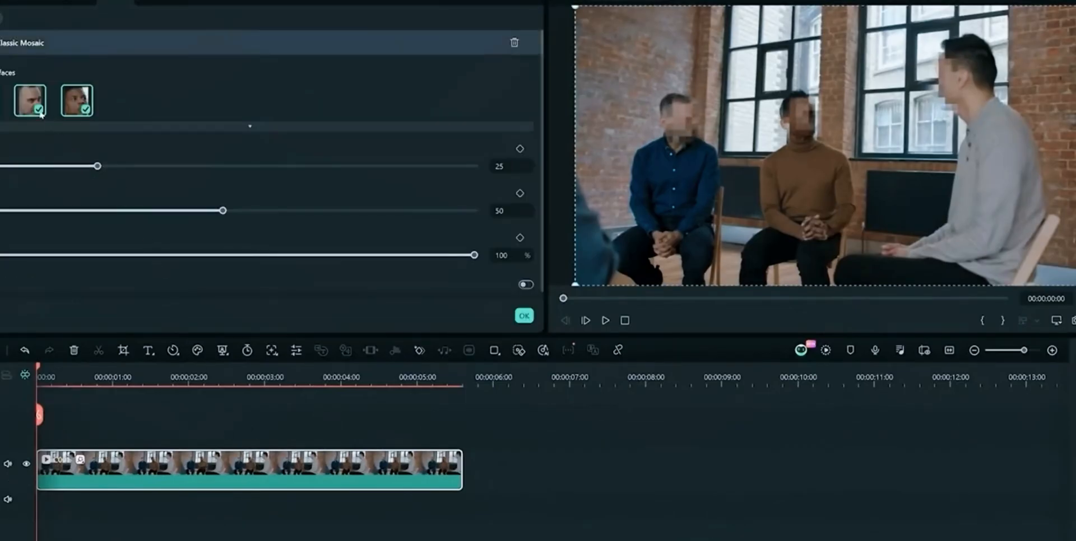
click(38, 109)
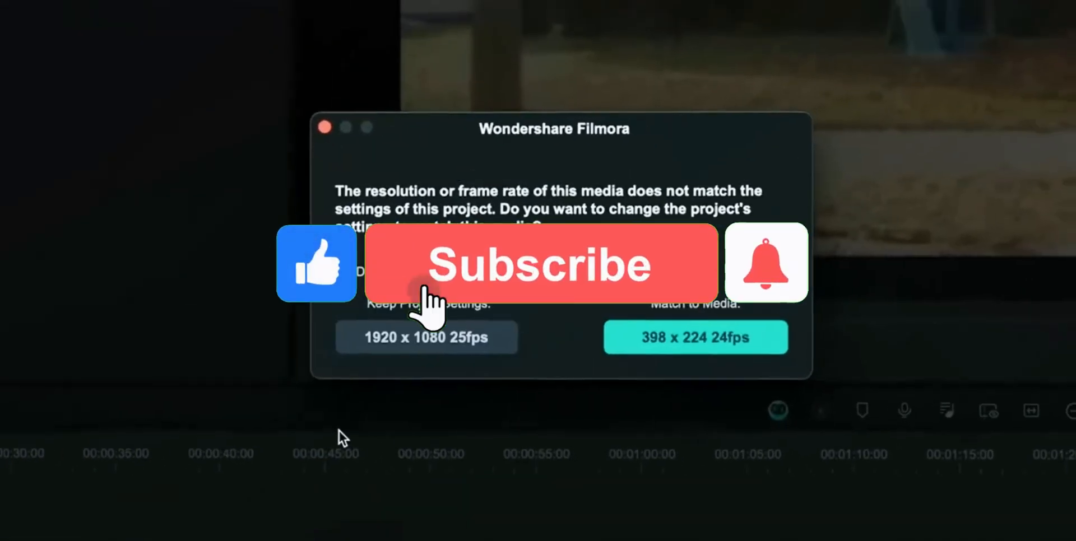
Dismiss the resolution-mismatch prompt and switch on AI Video Enhancer for the clip.
click(426, 338)
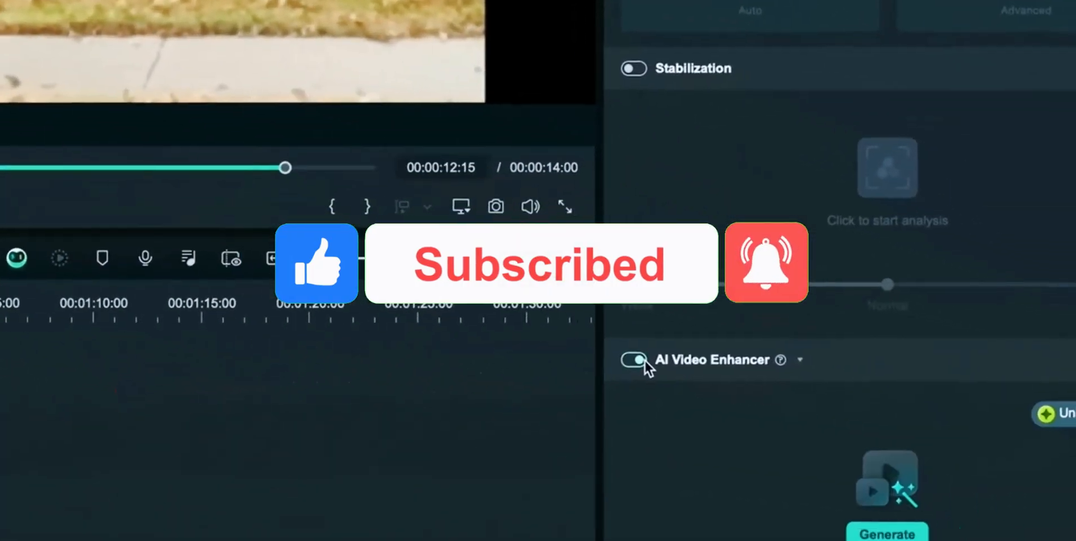
click(632, 360)
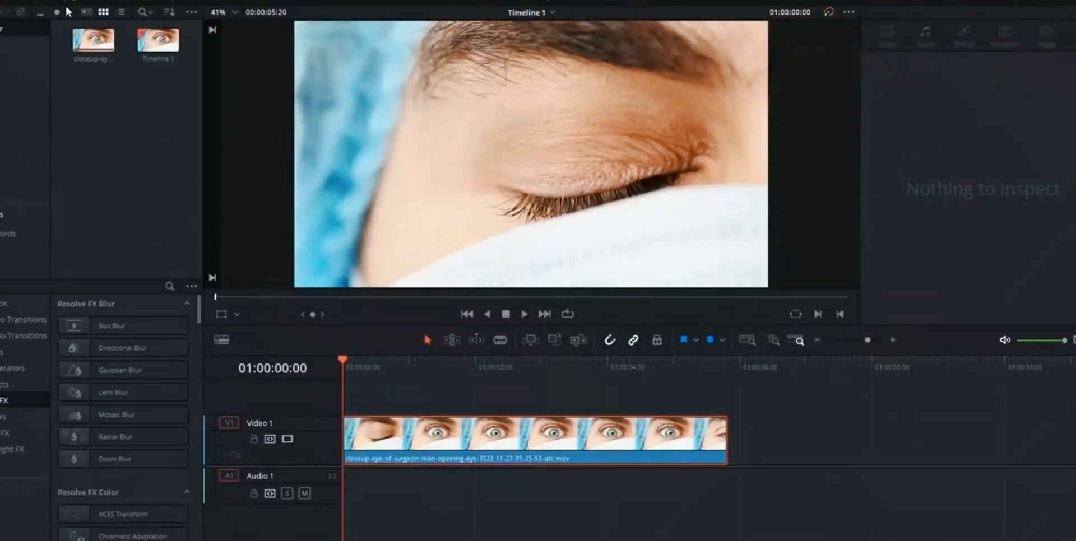
Set Timeline 1 to its own 3840 x 2160 Ultra HD resolution instead of project settings.
right_click(157, 40)
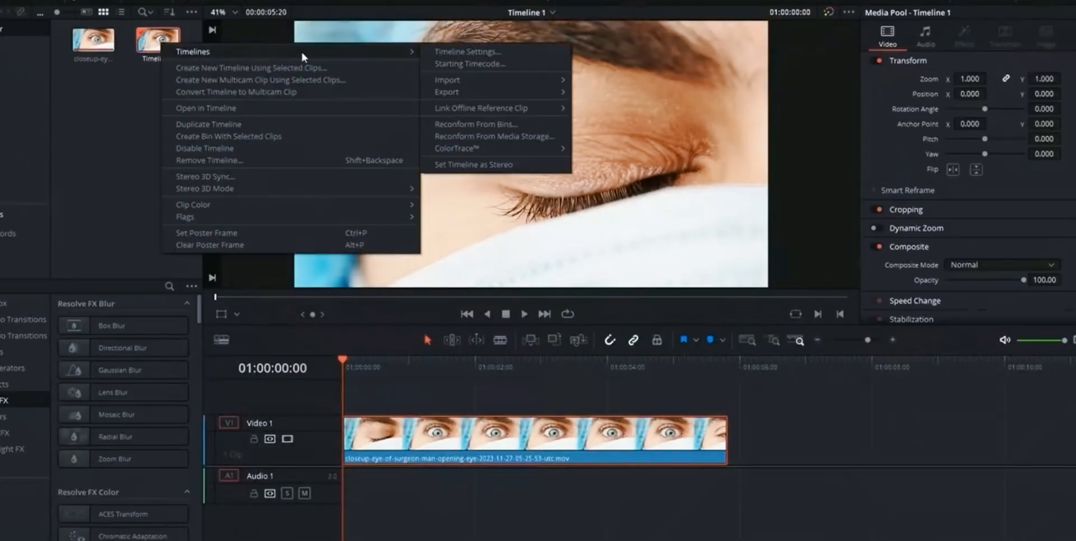
click(467, 51)
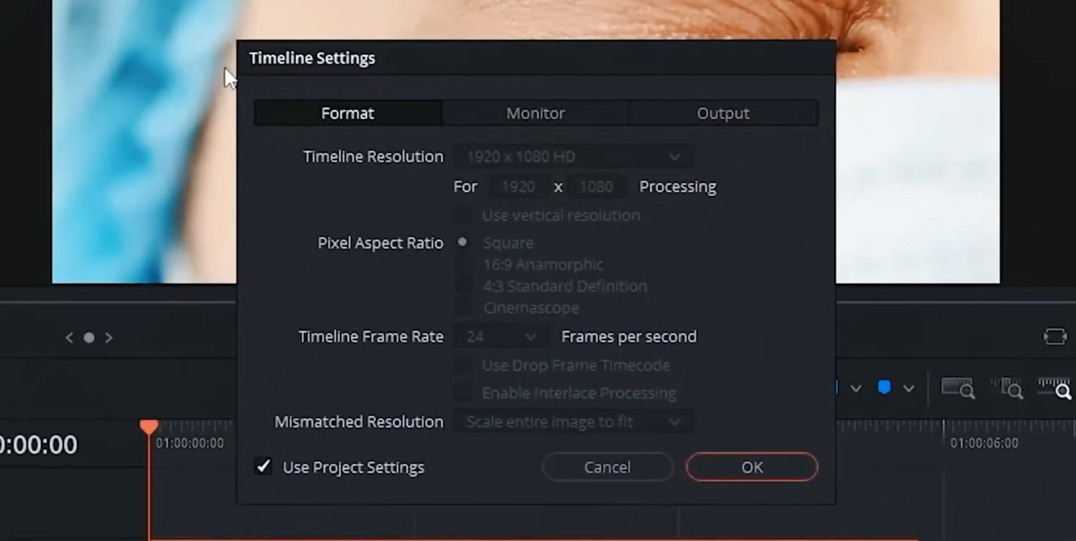
click(262, 467)
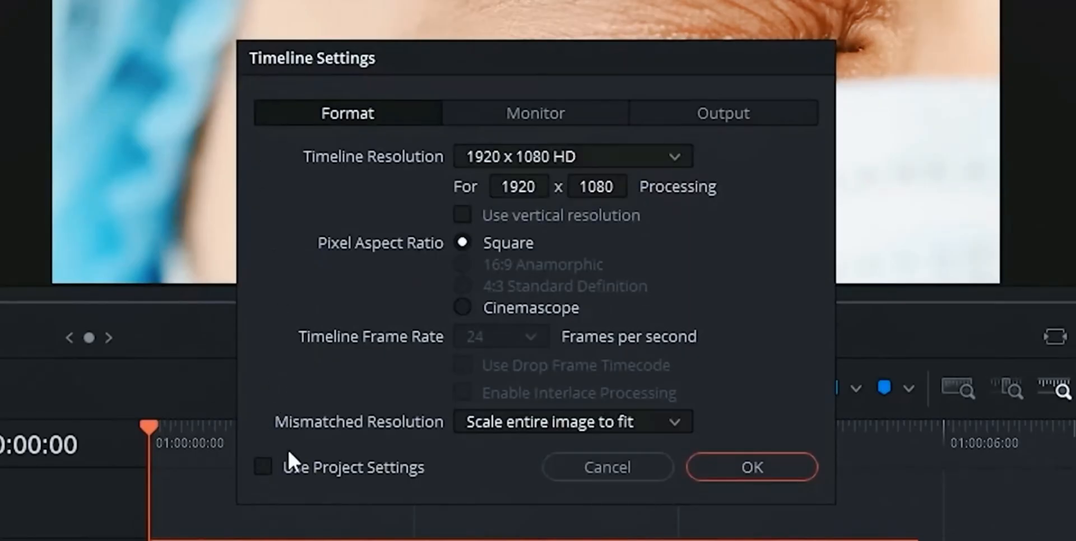
click(571, 155)
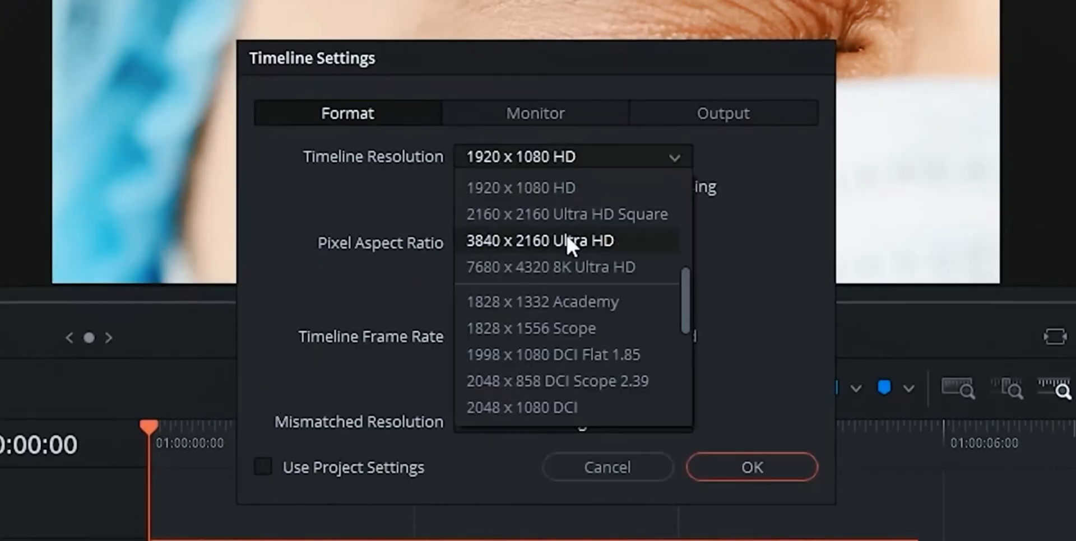
click(750, 467)
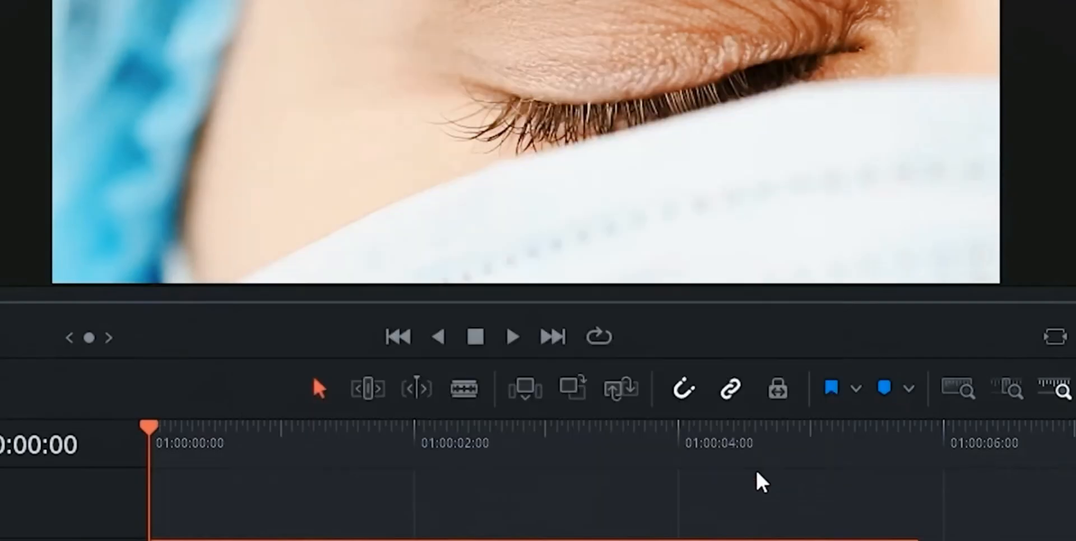
Bring up the eye clip's Clip Attributes to reach its Super Scale options.
right_click(531, 439)
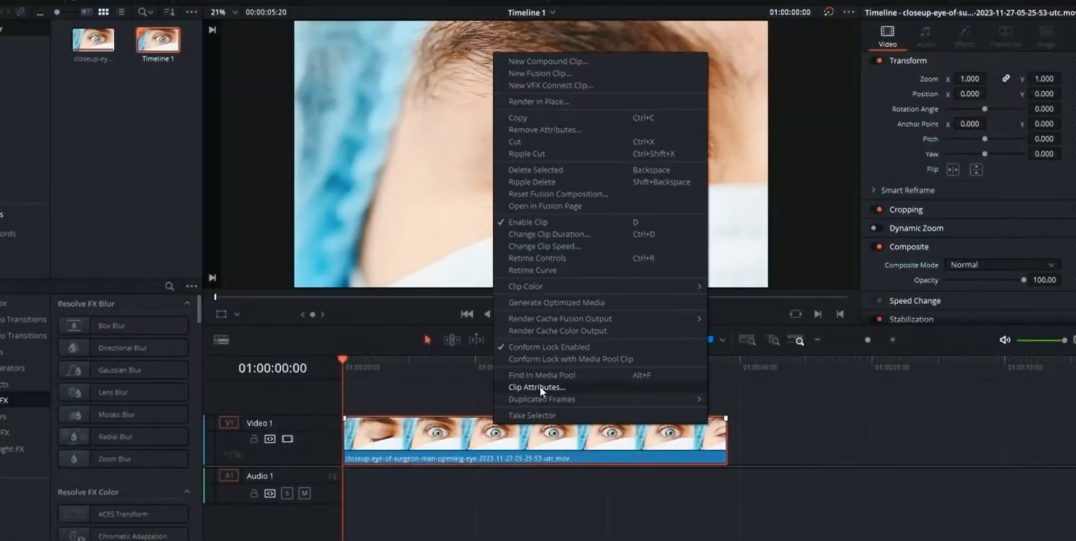
click(538, 387)
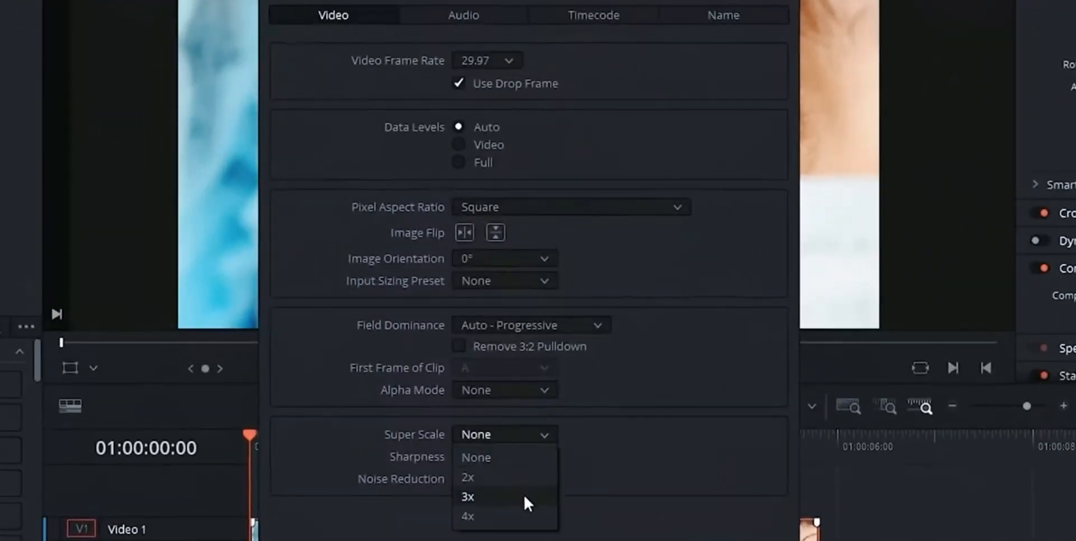